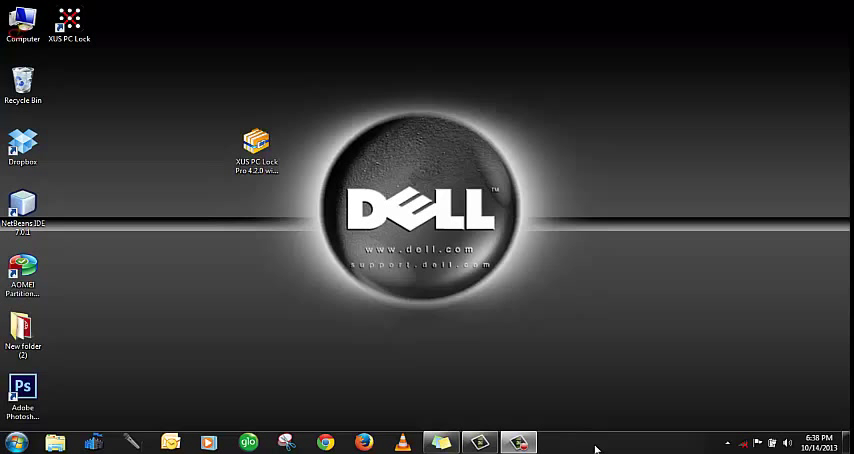
mouse_move(336, 340)
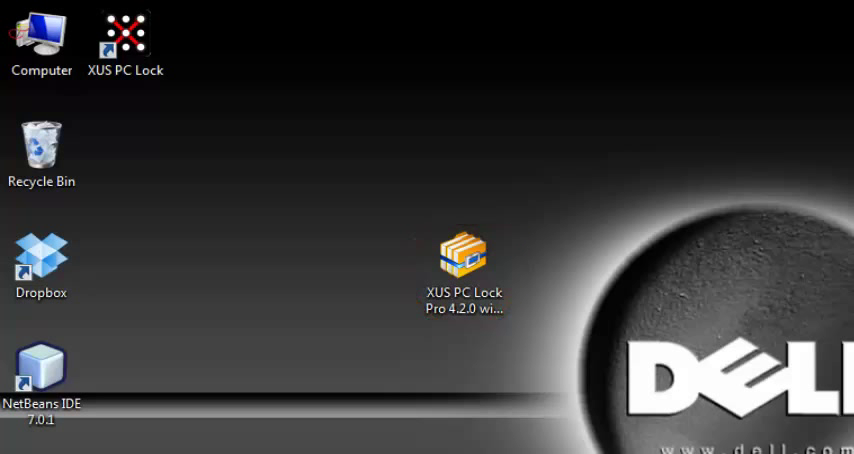
- Open the XUS PC Lock Pro 4.2.0 .rar archive from the desktop in WinArchiver
click(464, 264)
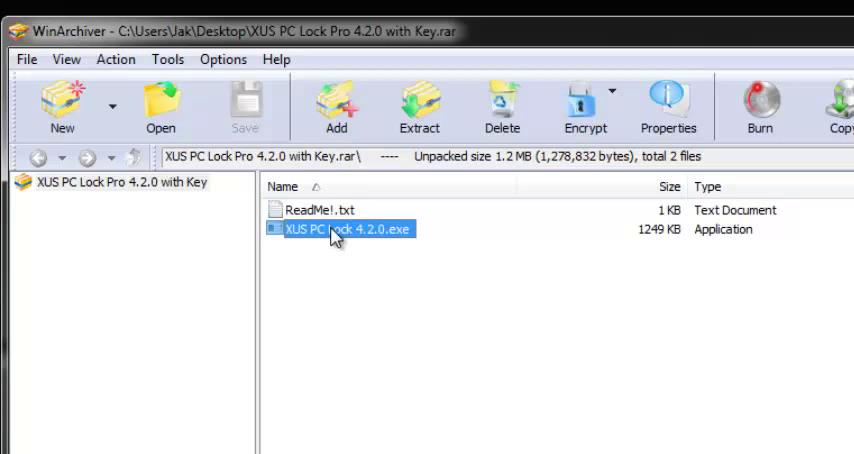
double_click(320, 210)
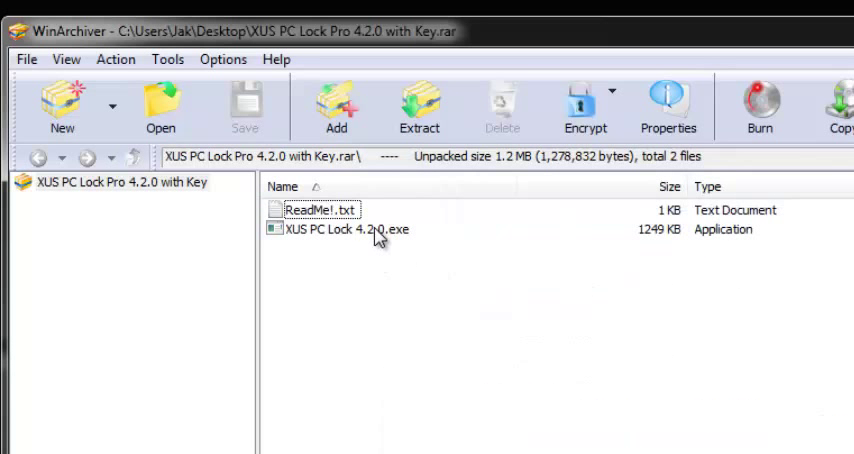
- Run XUS PC Lock 4.2.0.exe extracted to a temporary folder, then cancel and quit the setup wizard
double_click(344, 228)
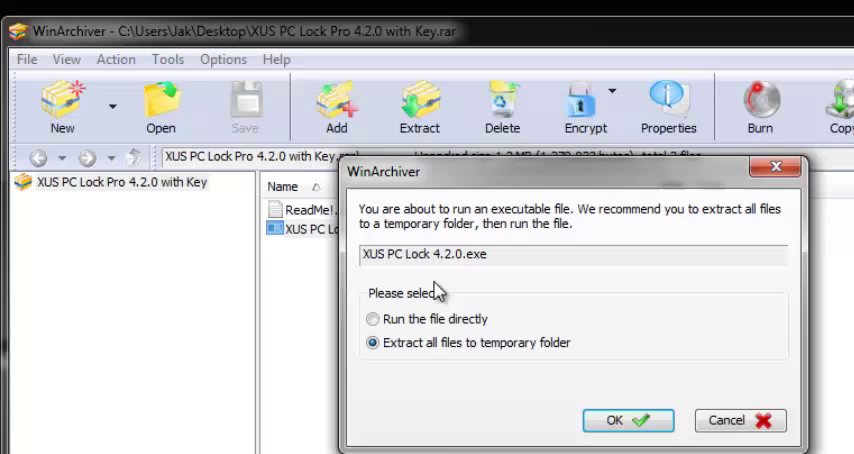
click(616, 420)
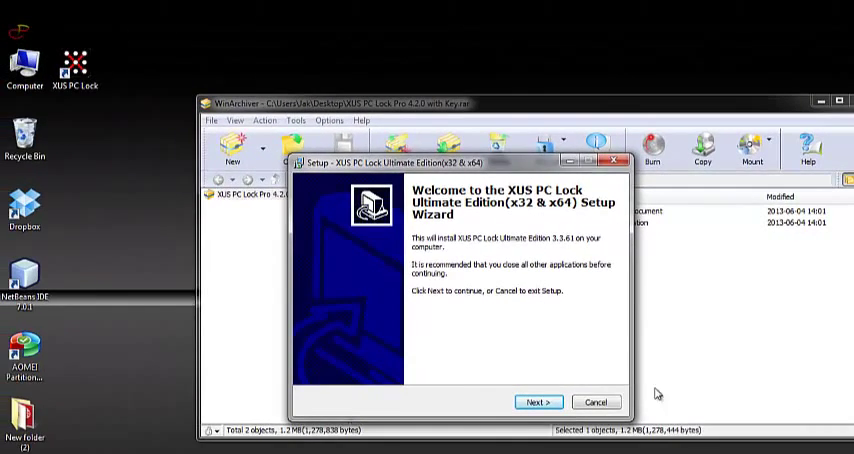
mouse_move(516, 332)
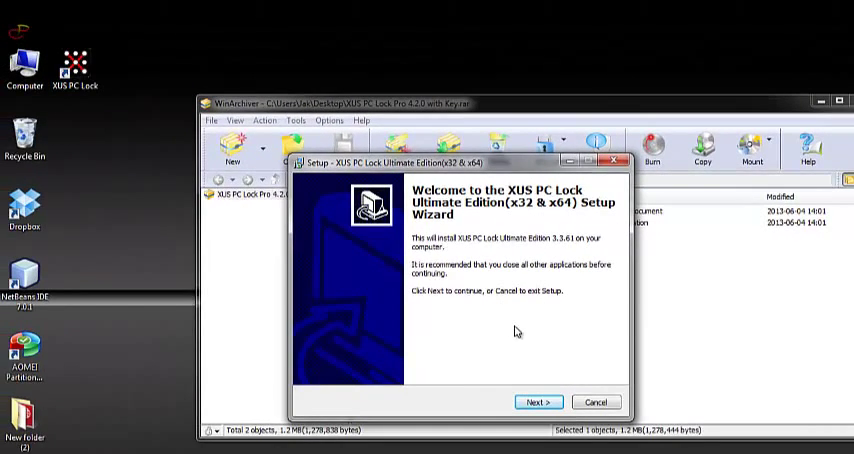
click(596, 402)
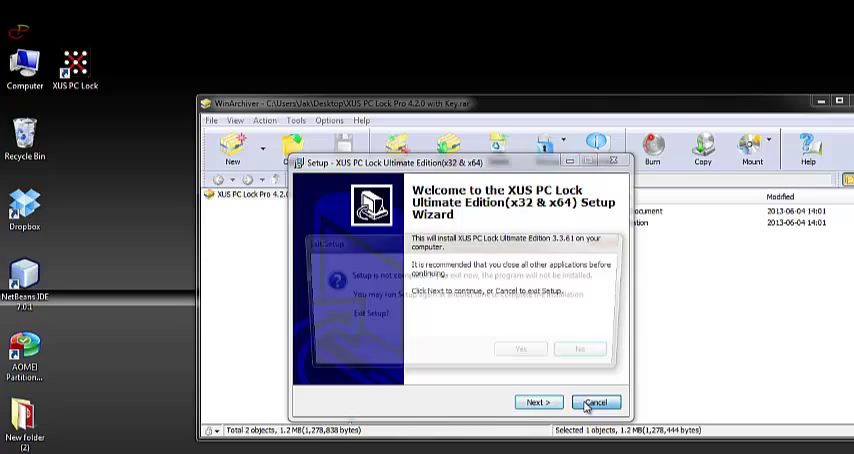
click(596, 402)
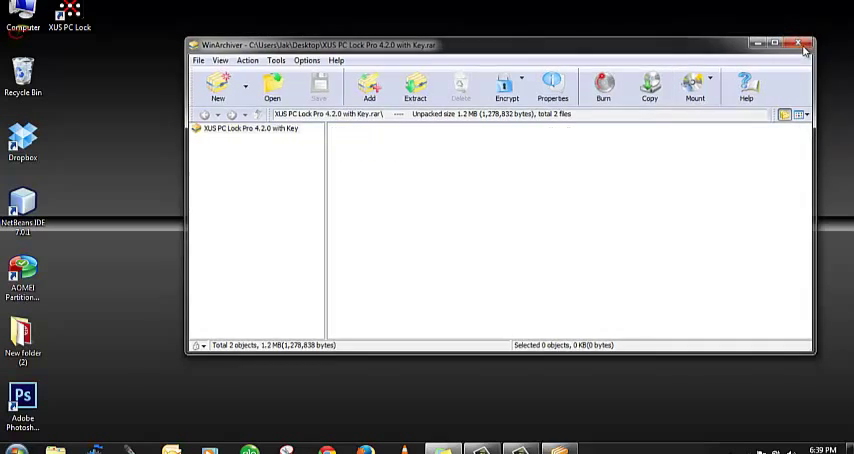
- Choose Configure from the XUS PC Lock tray icon to bring up the Verify User prompt
click(804, 44)
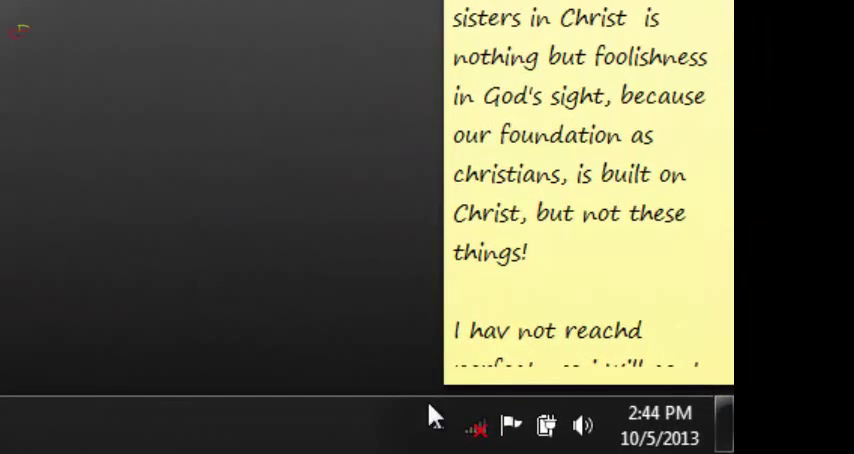
click(438, 424)
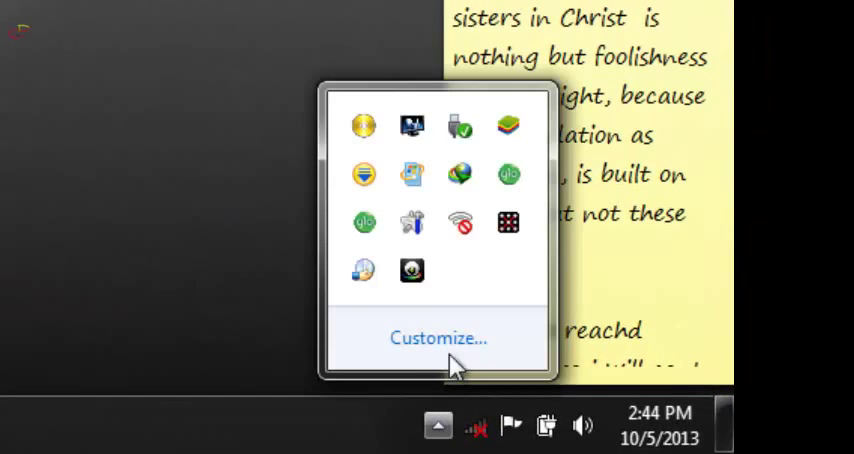
mouse_move(508, 224)
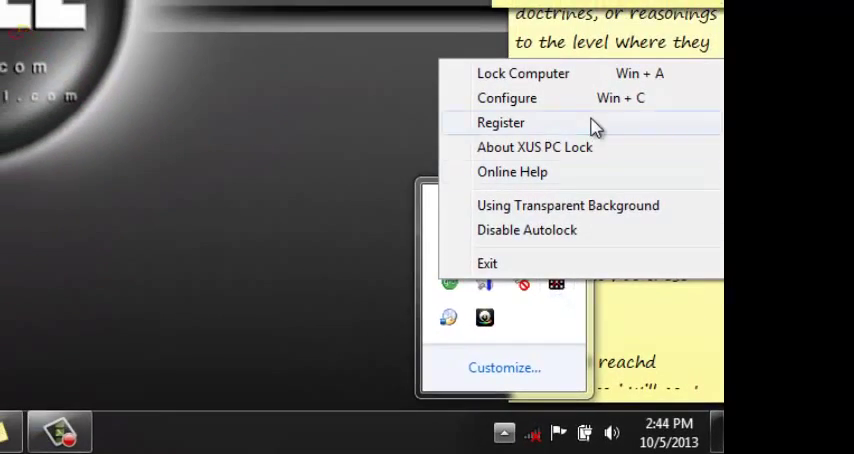
click(522, 72)
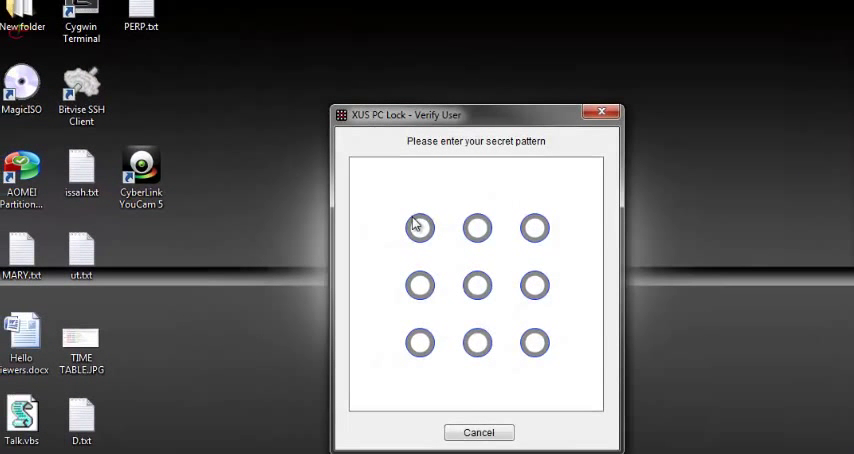
- Trace the existing Z-shaped pattern on the 3×3 grid to verify and reach Configure
drag(420, 228, 536, 228)
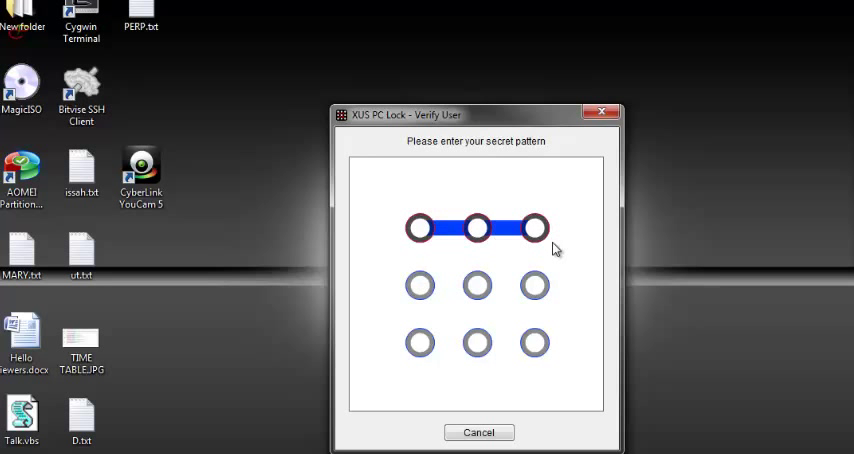
drag(536, 228, 420, 342)
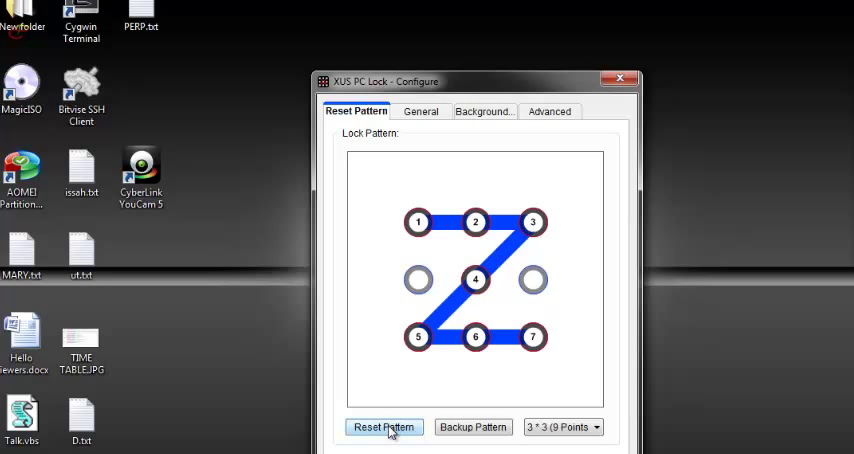
- Reset the lock pattern to a new Y shape and agree to back it up
click(384, 428)
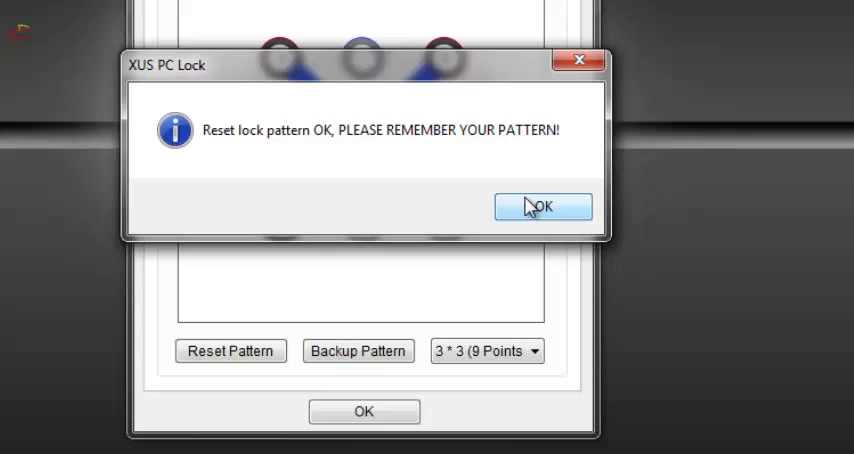
click(542, 206)
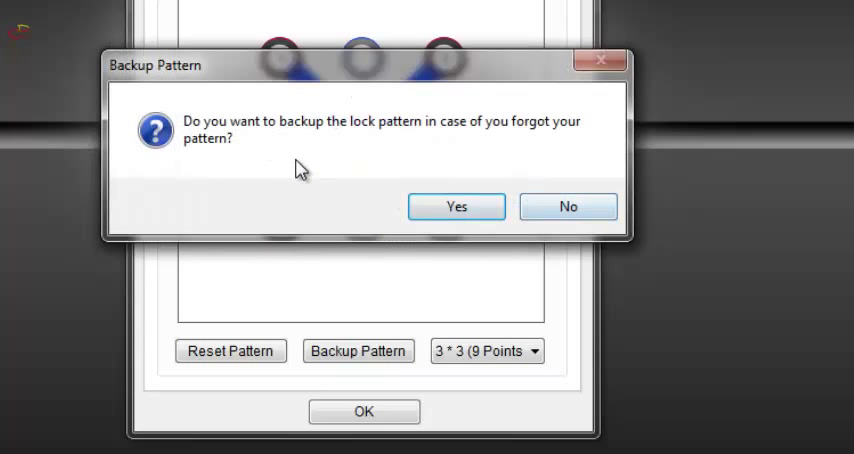
click(456, 206)
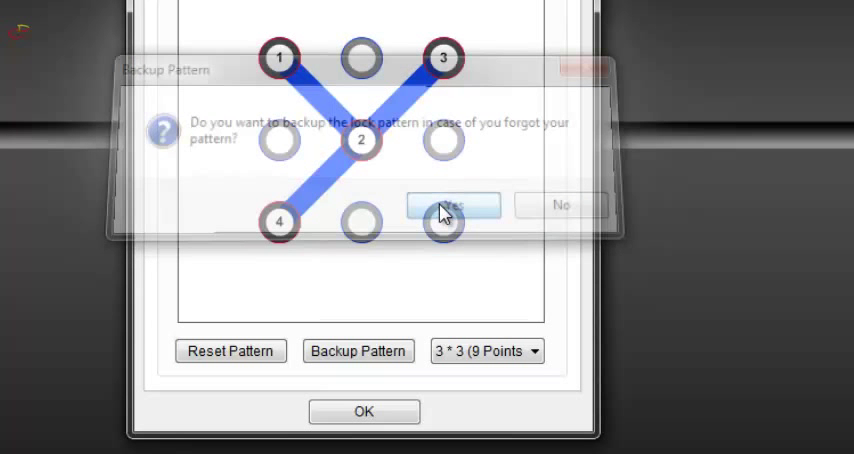
- Save the backup as XUSPCLockPattern.bmp in My Pics, replacing the existing file
click(452, 206)
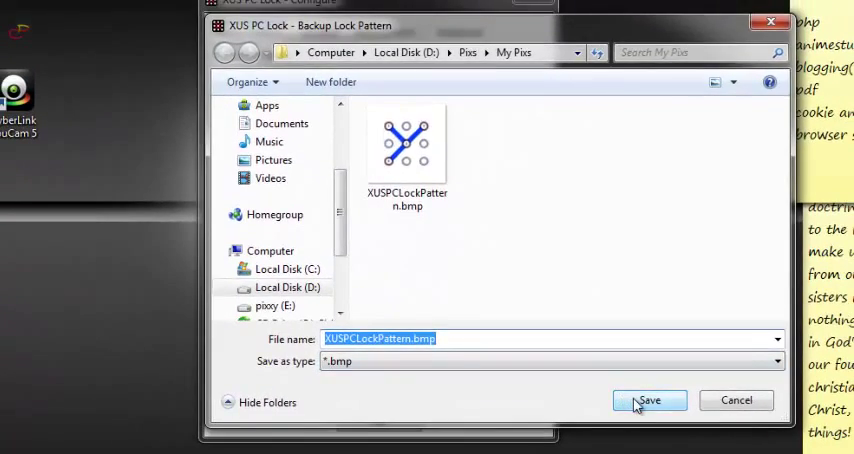
click(648, 400)
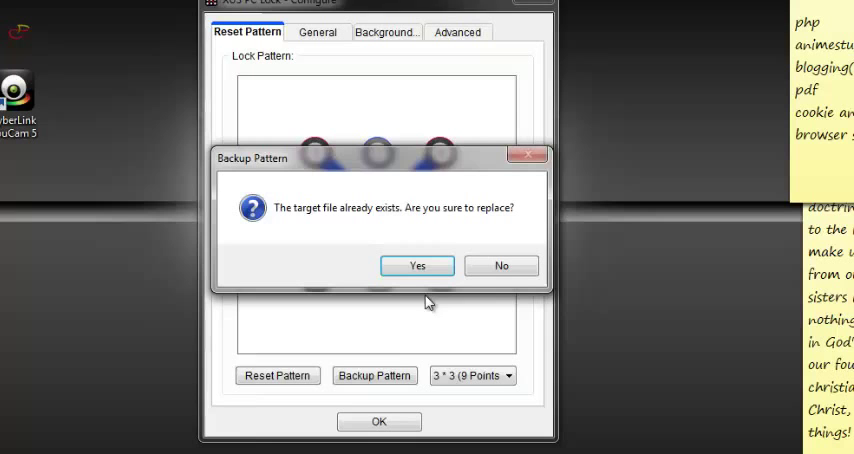
click(416, 264)
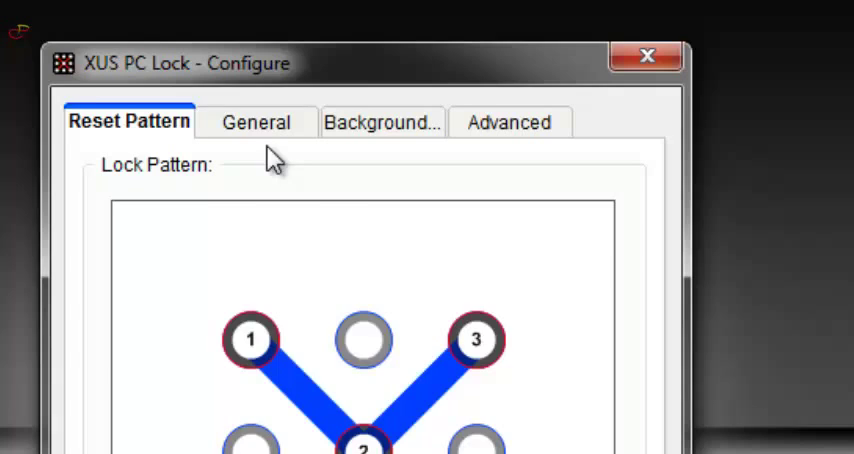
- Set Autolock at Windows startup On and autolock after 1 hour in General options
click(256, 122)
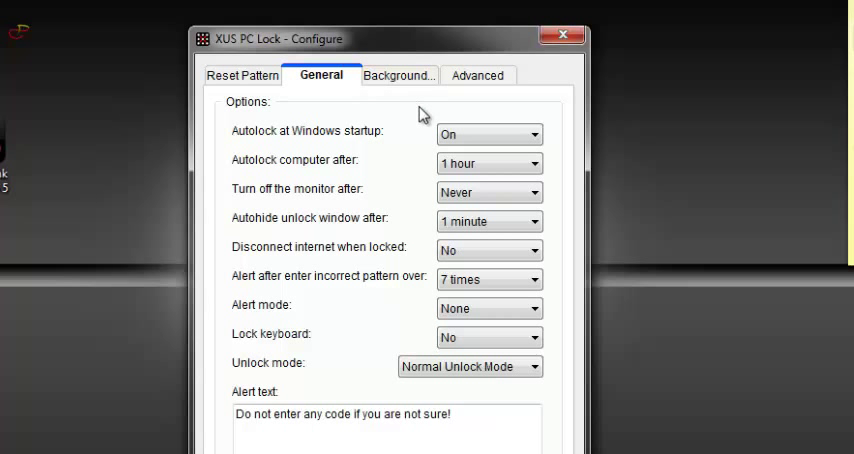
mouse_move(532, 128)
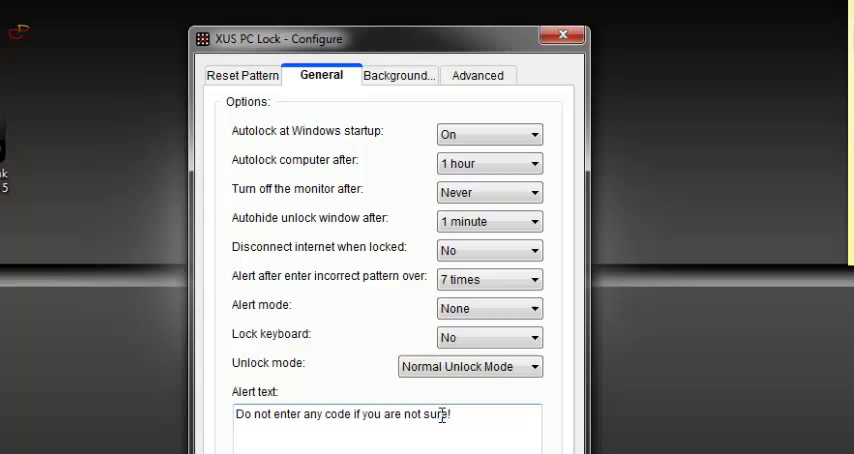
click(398, 76)
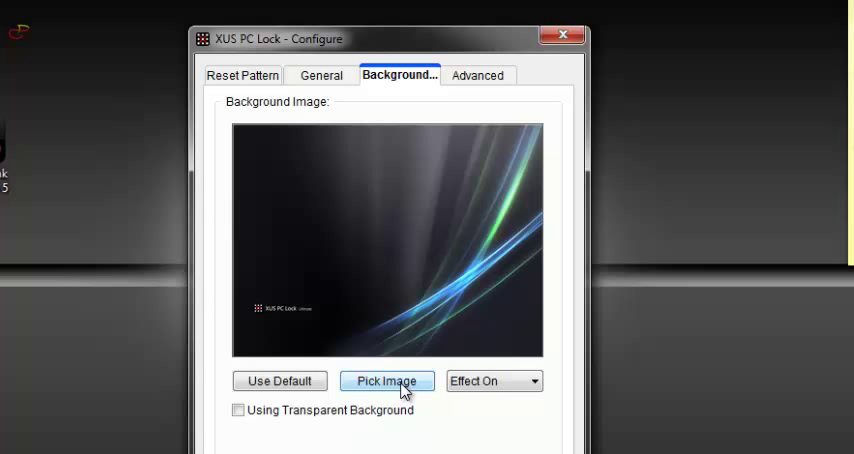
mouse_move(280, 380)
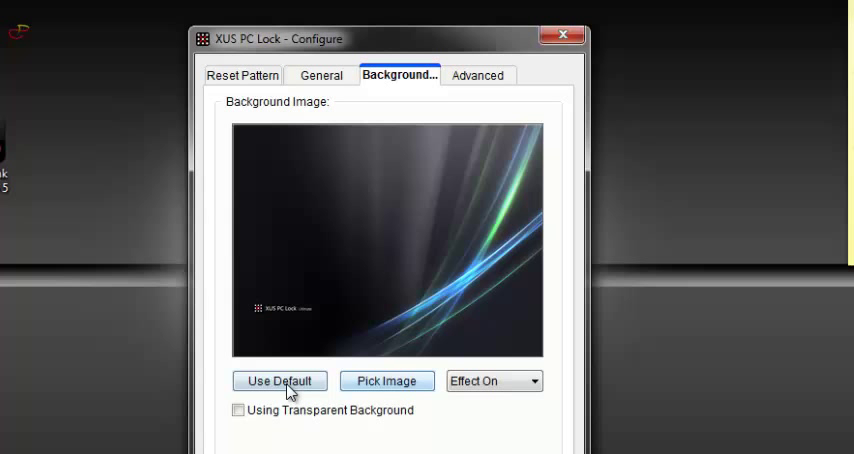
- Use the default lock-screen background, then return to view the Y-shaped pattern
click(478, 76)
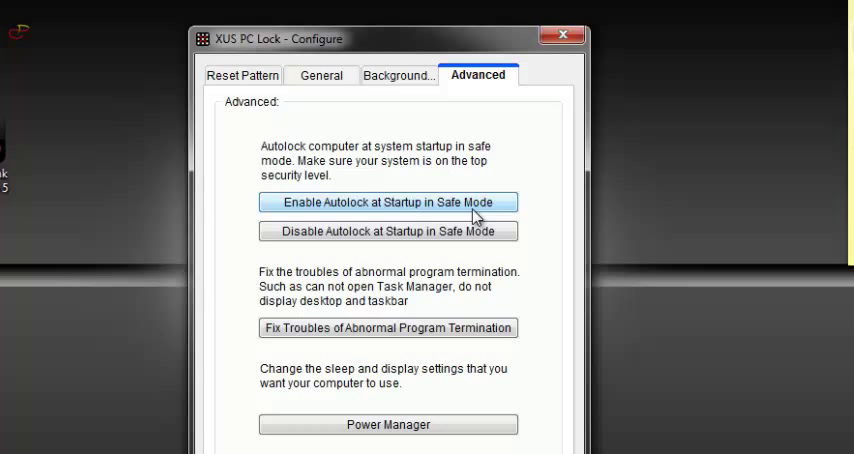
mouse_move(500, 218)
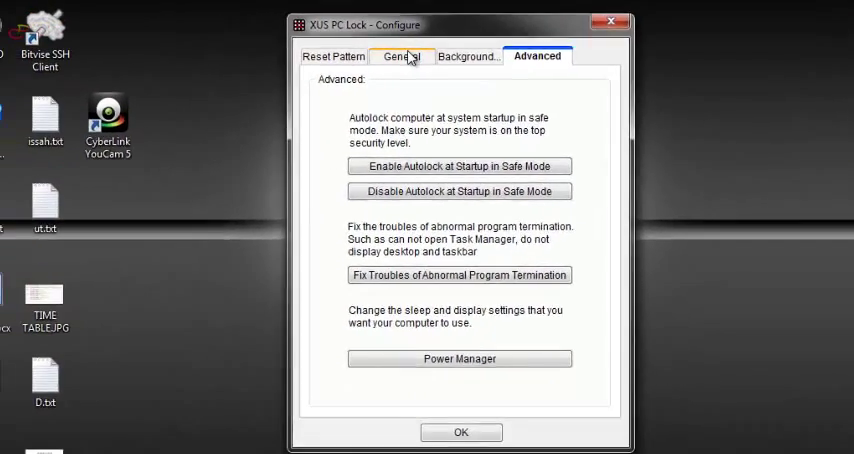
click(400, 56)
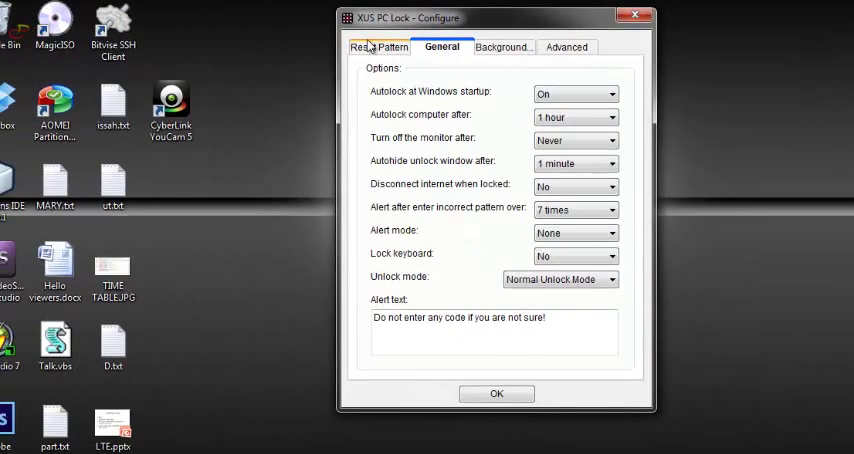
click(380, 46)
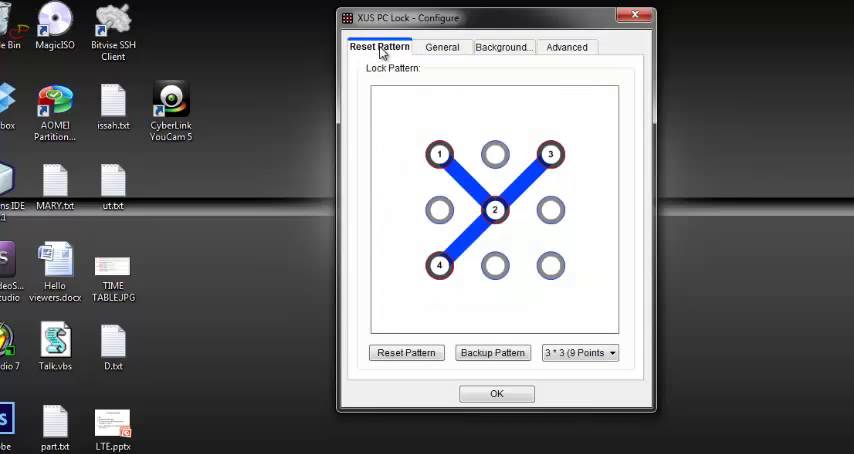